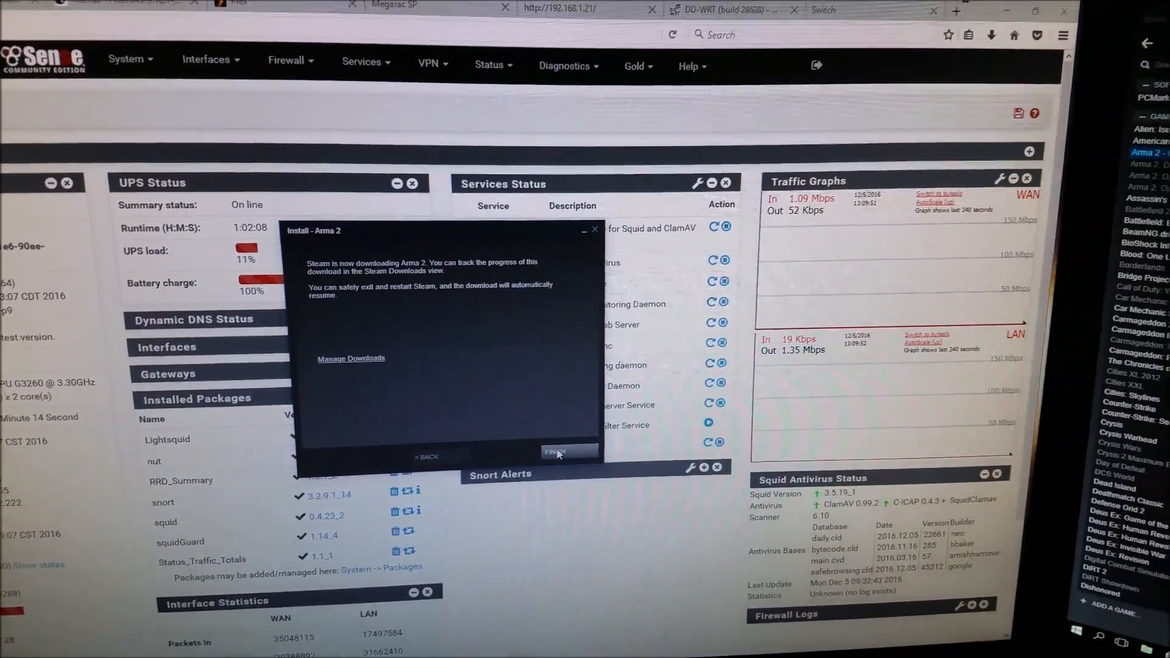
Step: Dismiss the Arma 2 install dialog, watch WAN throughput fall, then bring up Arma 2's context menu
click(558, 452)
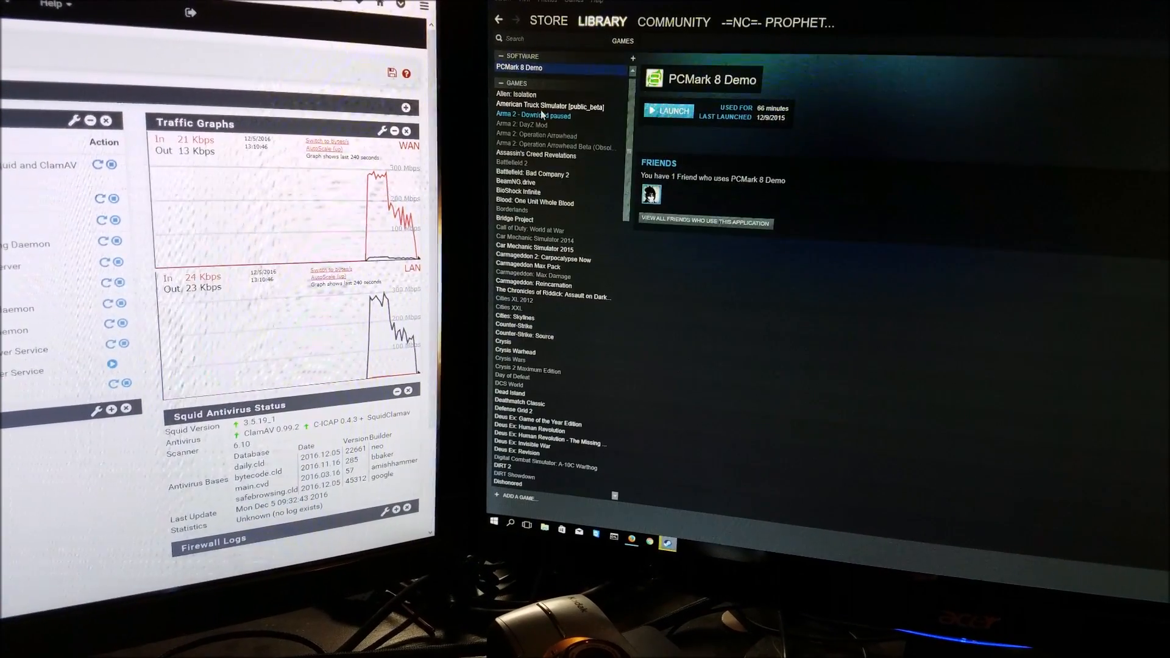
right_click(532, 116)
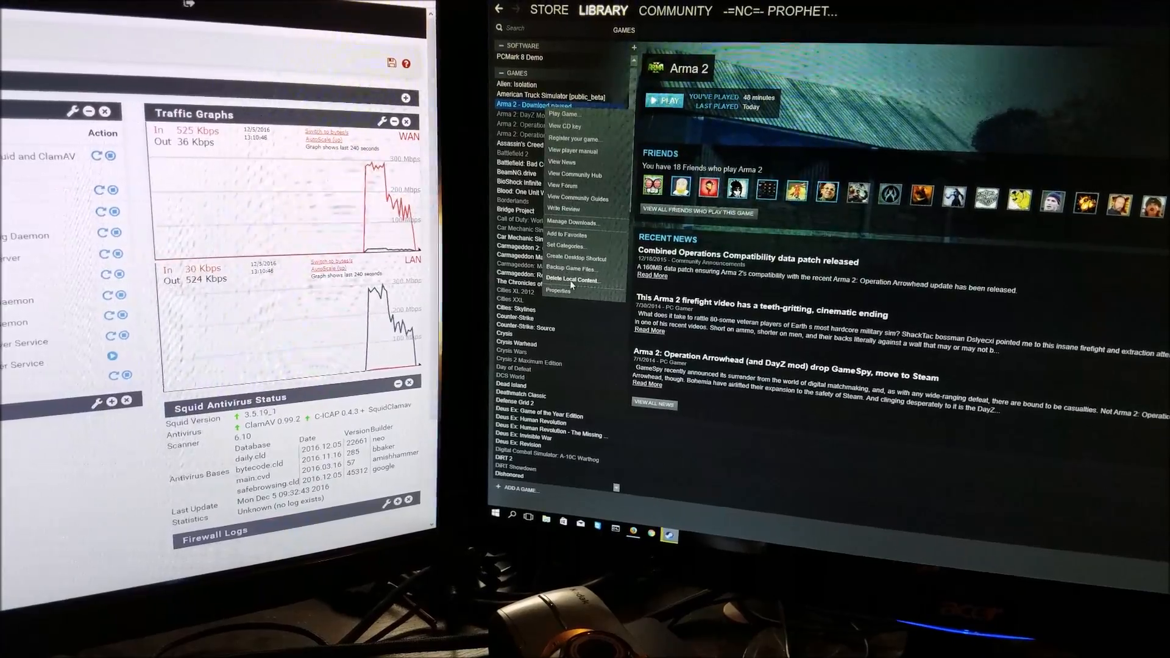